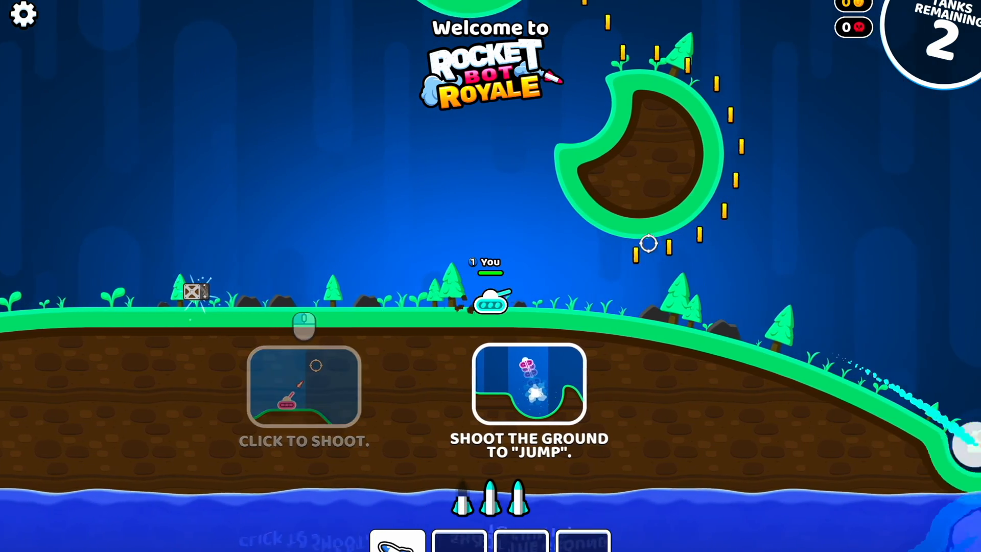
Click into the Rocket Bot Royale tutorial arena to start controlling the tank.
left_click(491, 350)
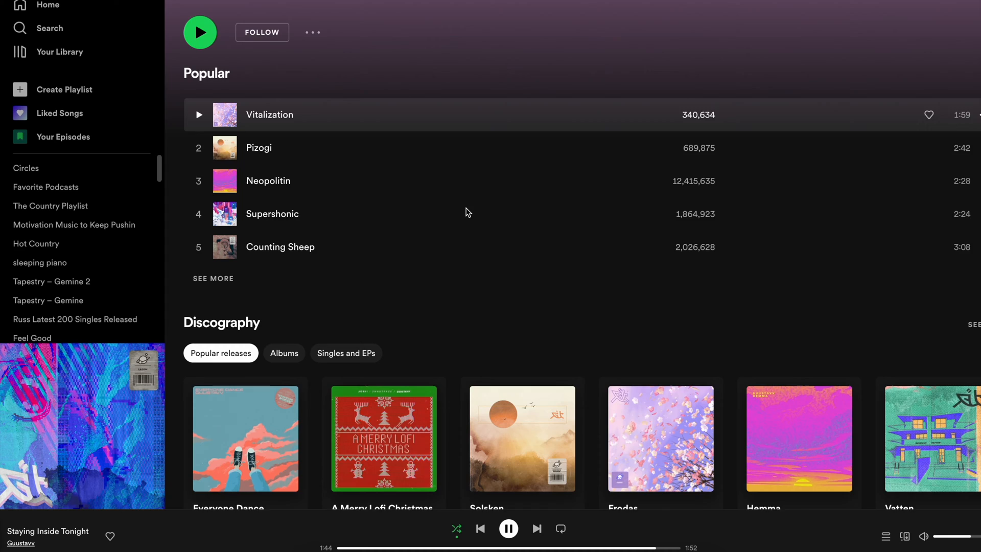
Scroll through Guustavv's Spotify page to the Discography and Featuring sections, then select an item.
scroll("down", 3)
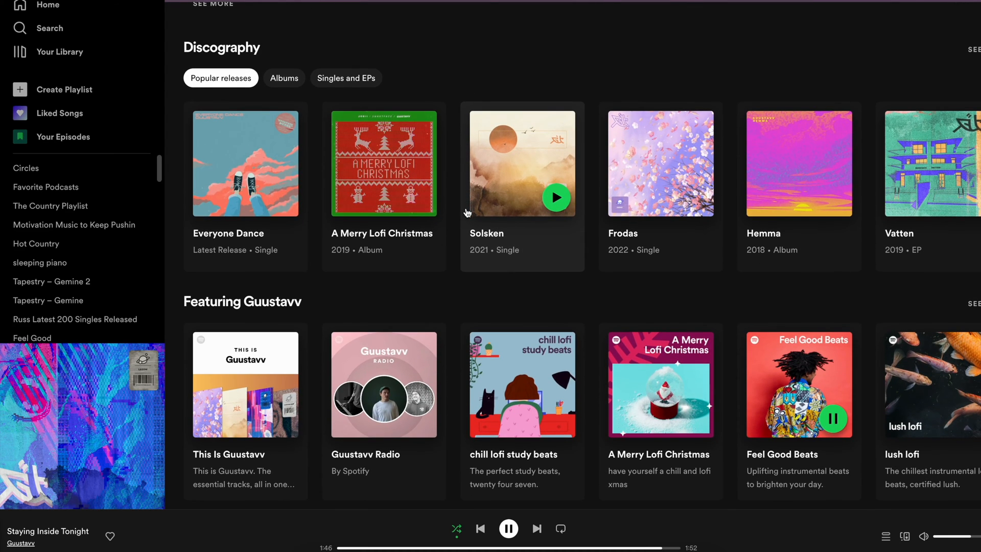
scroll("up", 3)
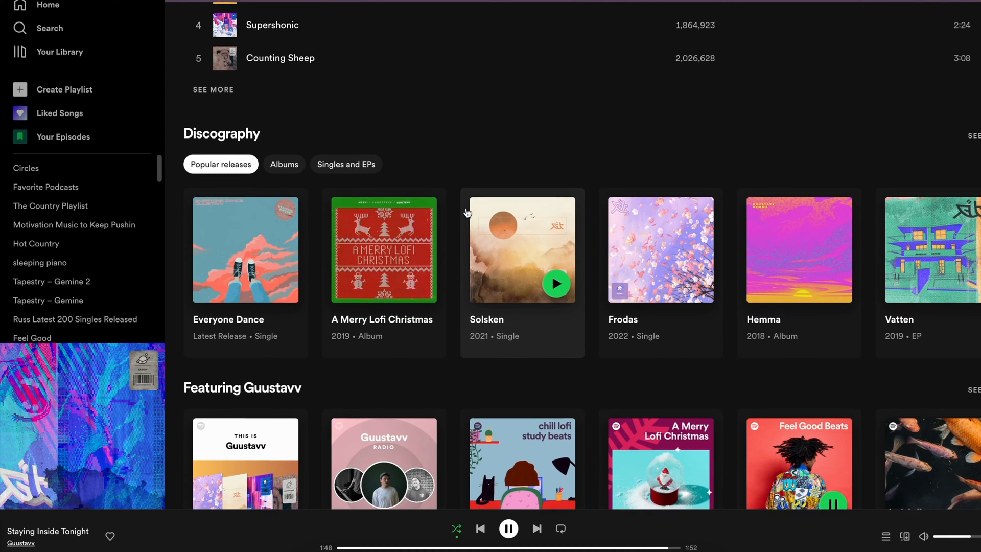
scroll("up", 3)
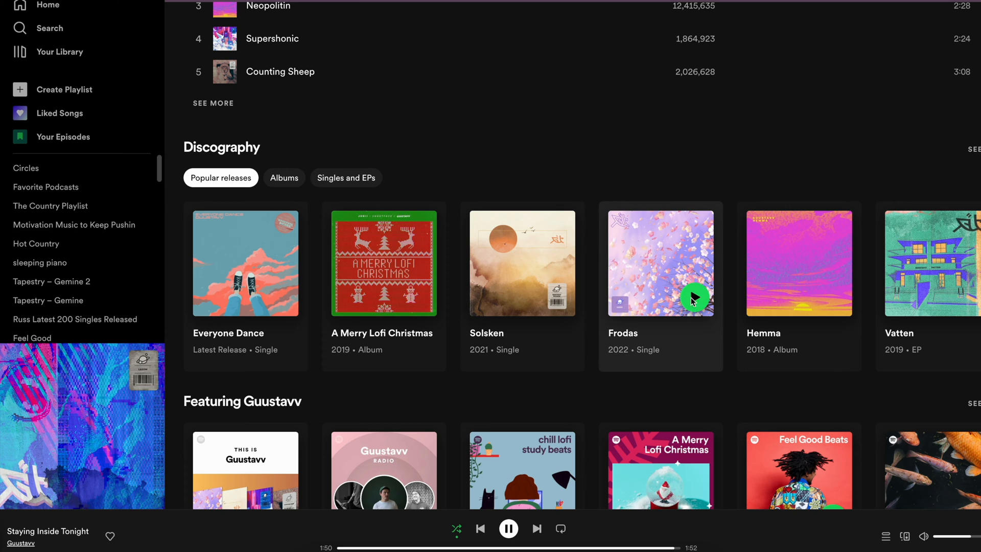
left_click(694, 297)
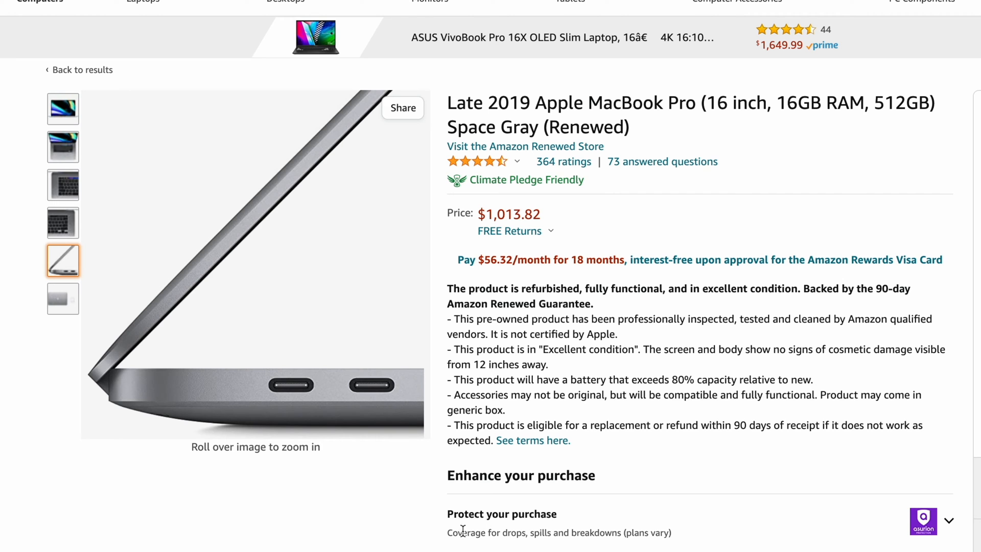
mouse_move(226, 486)
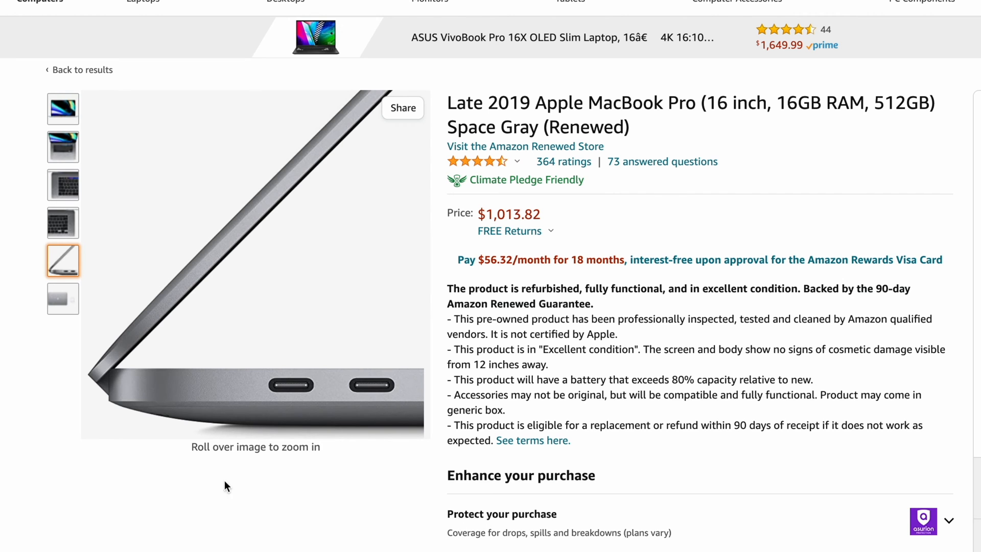
mouse_move(226, 418)
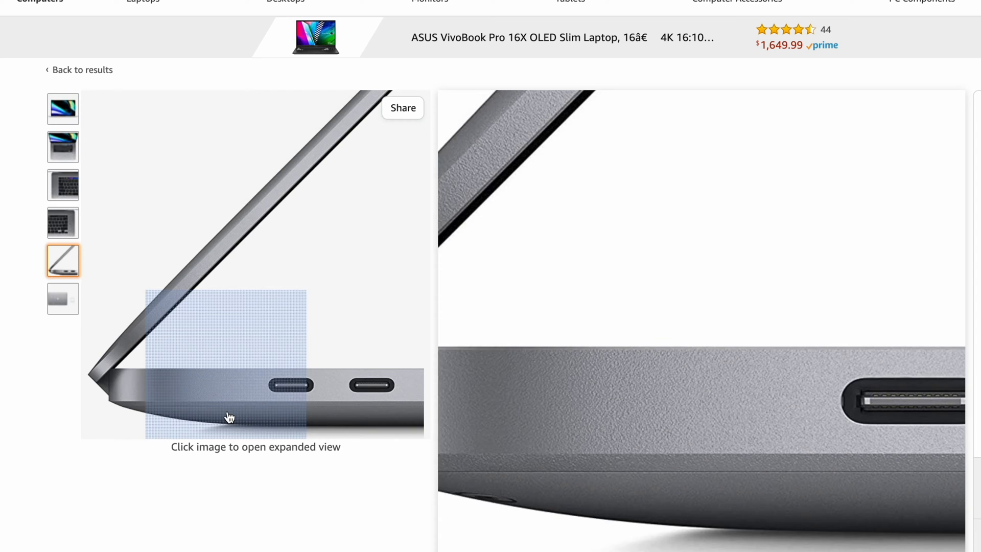
mouse_move(324, 419)
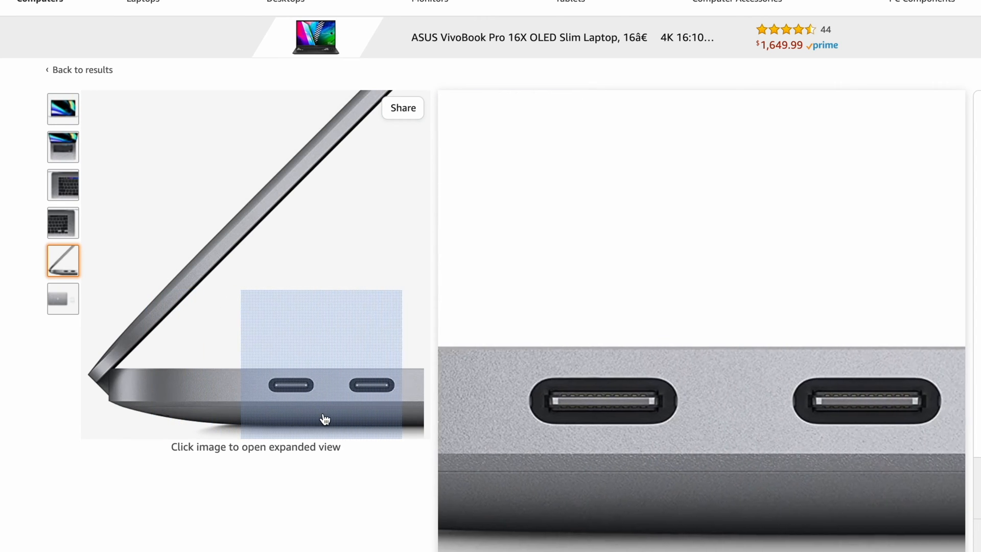
mouse_move(388, 421)
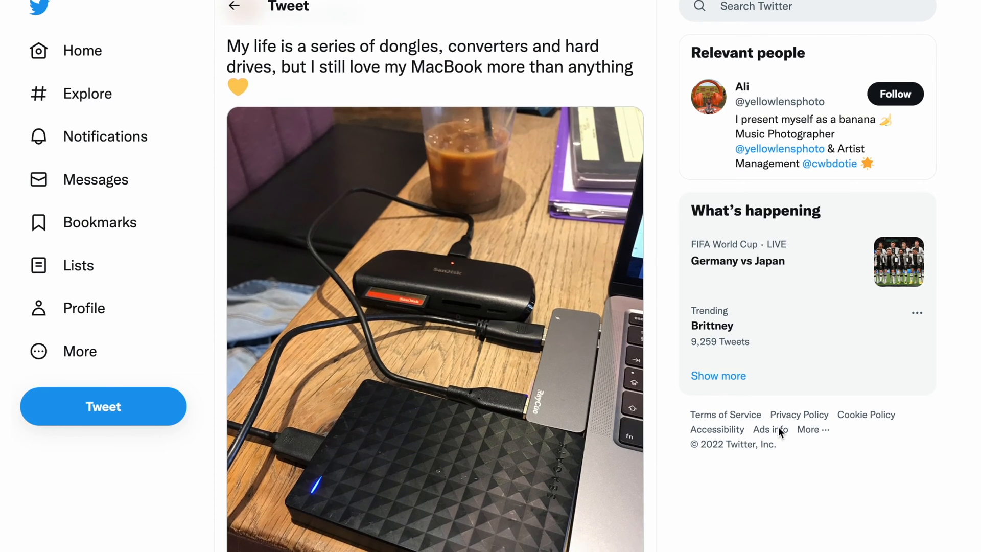
scroll("down", 3)
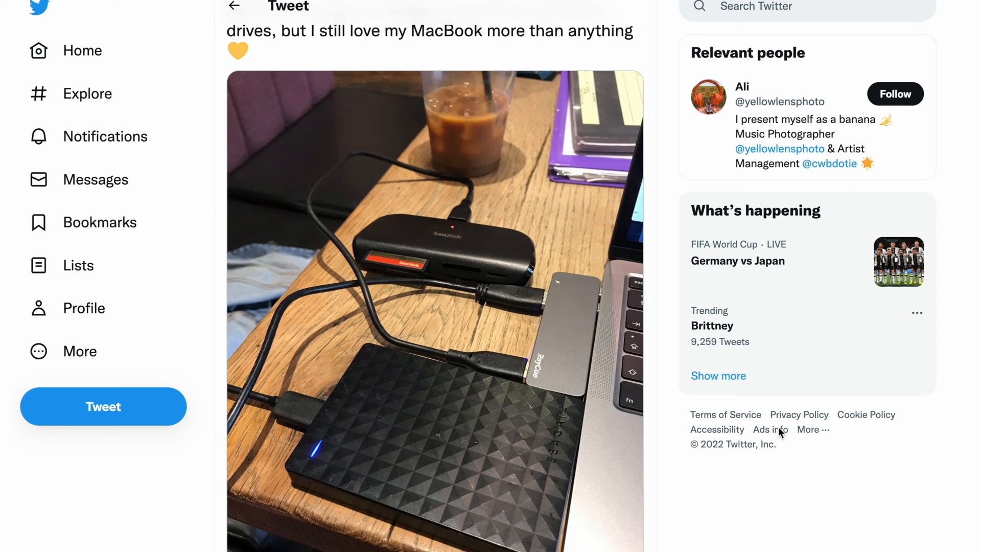
scroll("down", 3)
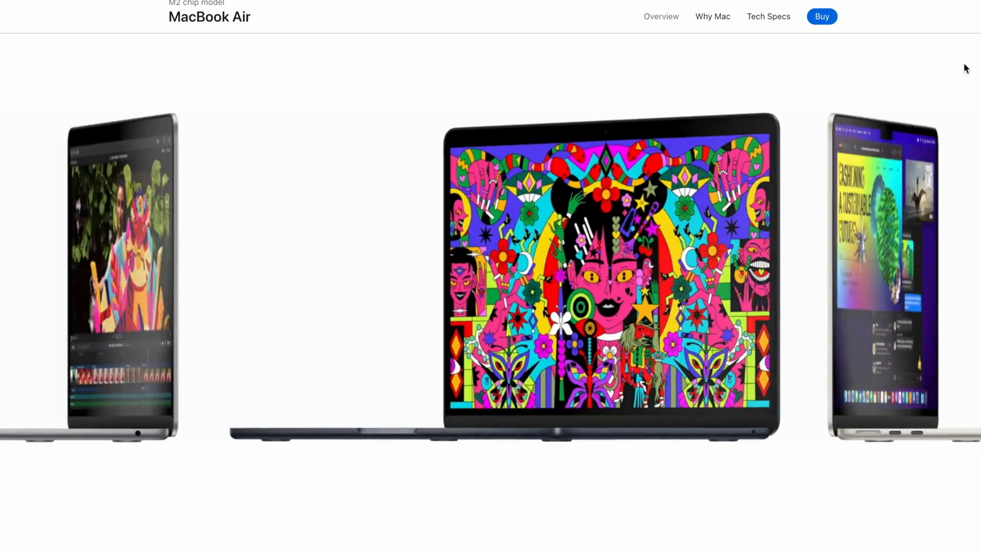
Scroll the MacBook Air page past weight and thinness specs to 'Midnight to Starlight'.
scroll("down", 3)
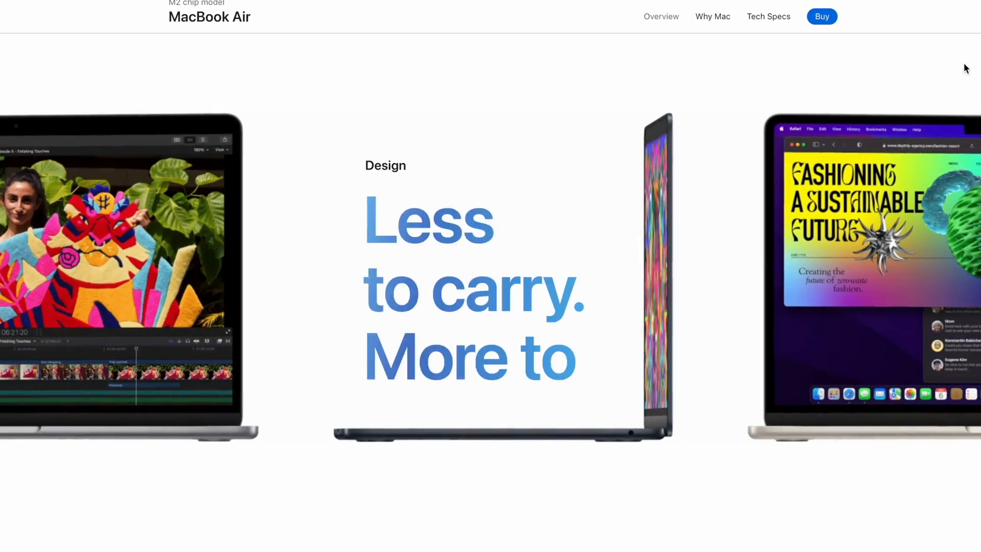
scroll("down", 3)
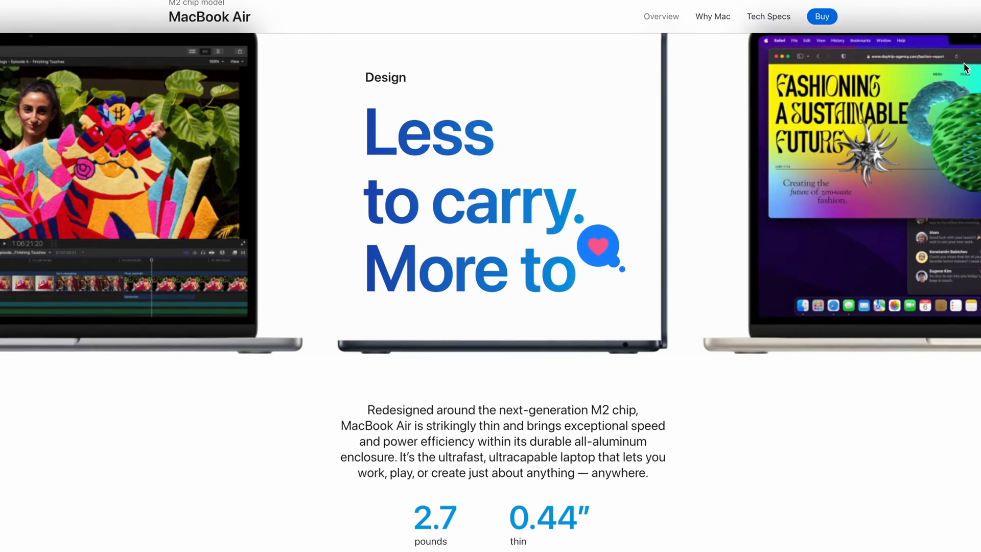
scroll("down", 3)
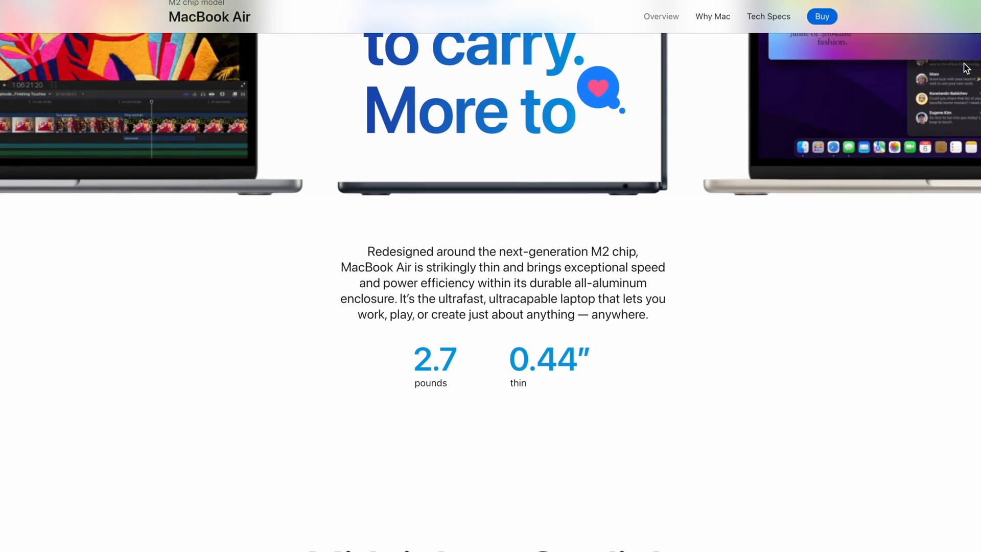
scroll("down", 3)
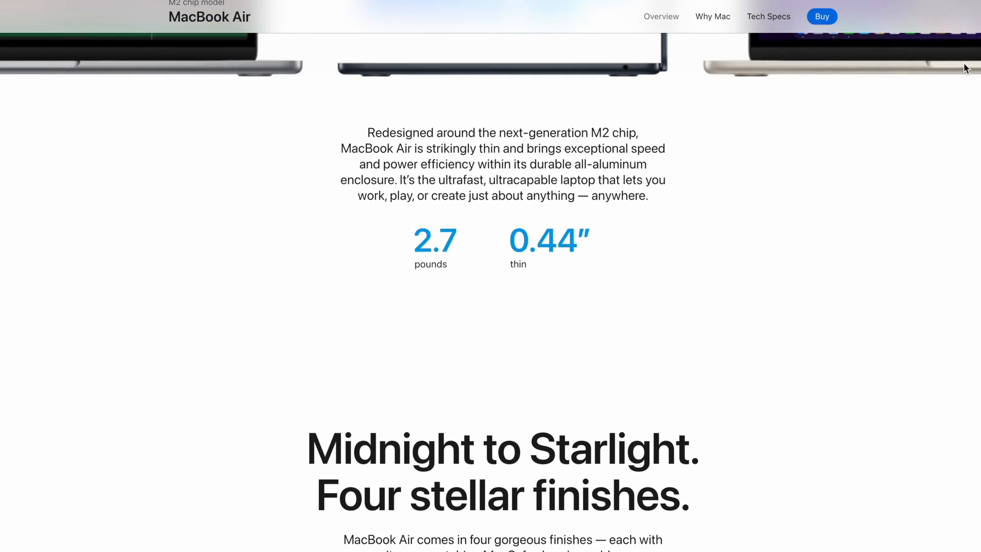